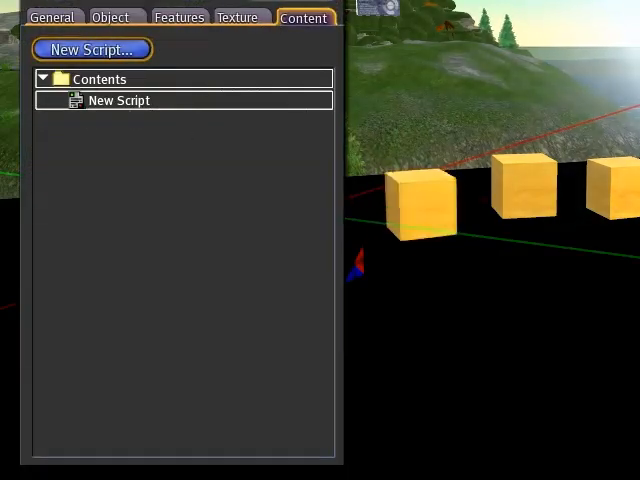
# Tear off View > Beacons into its own floating Beacons panel.
pyautogui.click(56, 20)
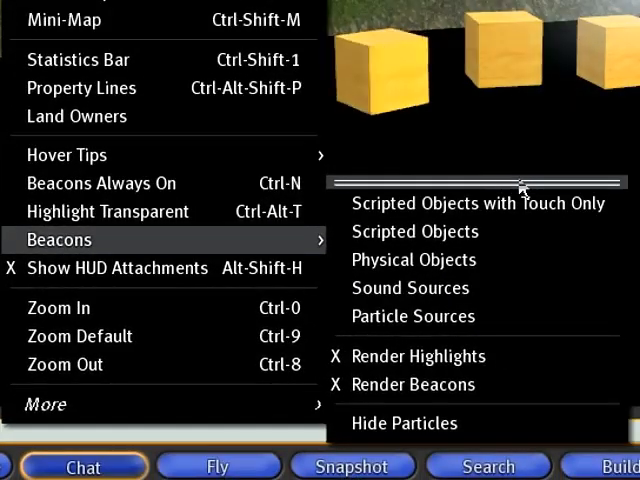
pyautogui.click(476, 188)
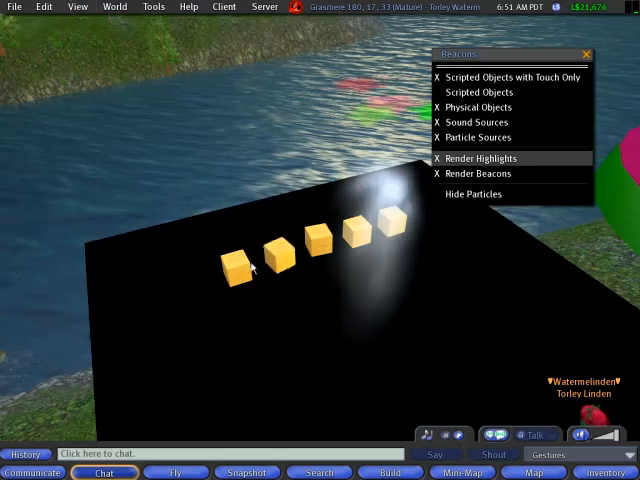
# Enable Beacons Always On so beacon lines show outside edit mode.
pyautogui.rightClick(236, 268)
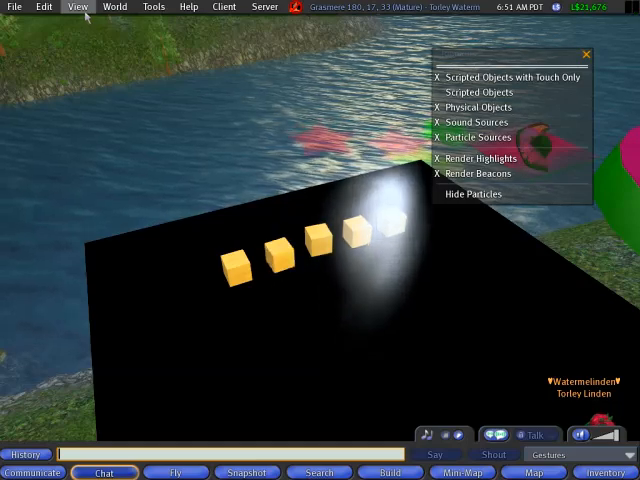
pyautogui.click(78, 8)
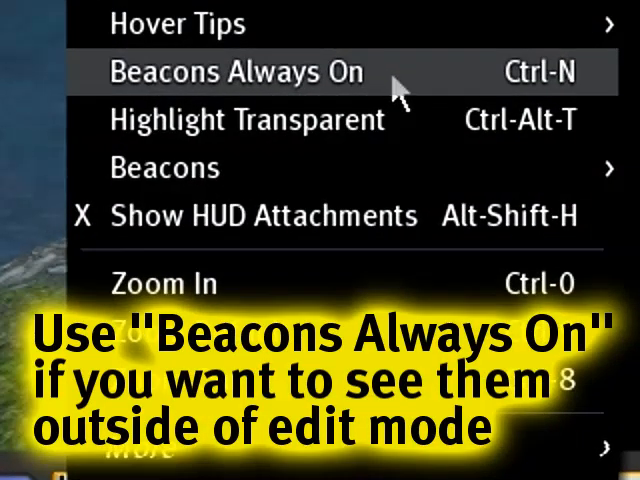
pyautogui.click(234, 72)
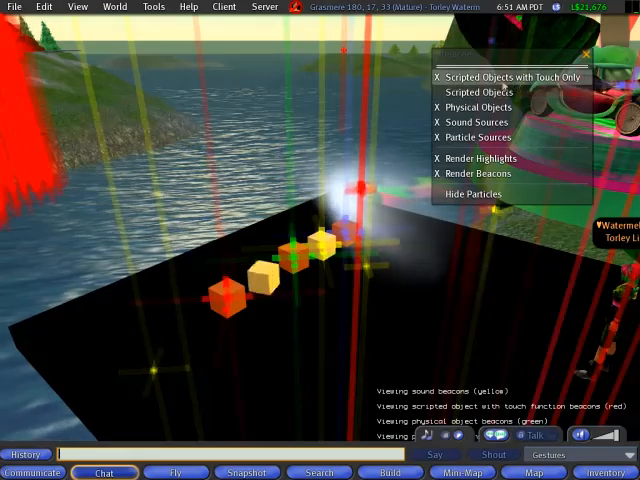
# Select a cube with the Build tool and bring up the Audio & Video preferences.
pyautogui.click(438, 76)
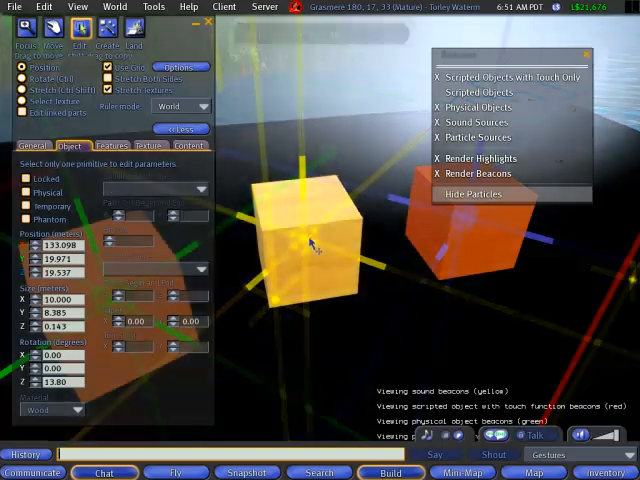
pyautogui.click(188, 144)
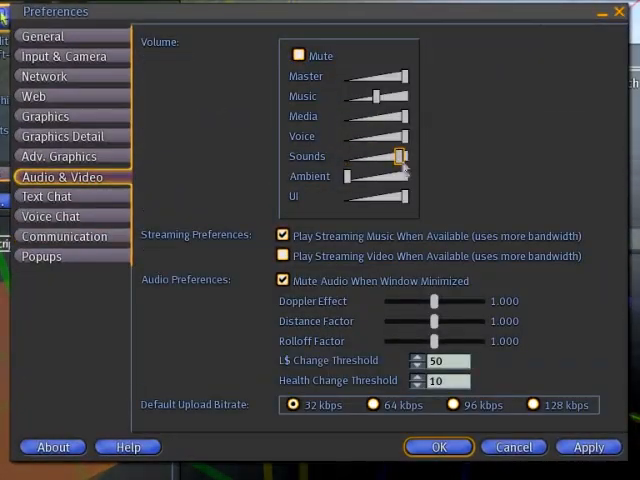
# Close Preferences with OK to return to the beaconed cubes.
pyautogui.click(282, 256)
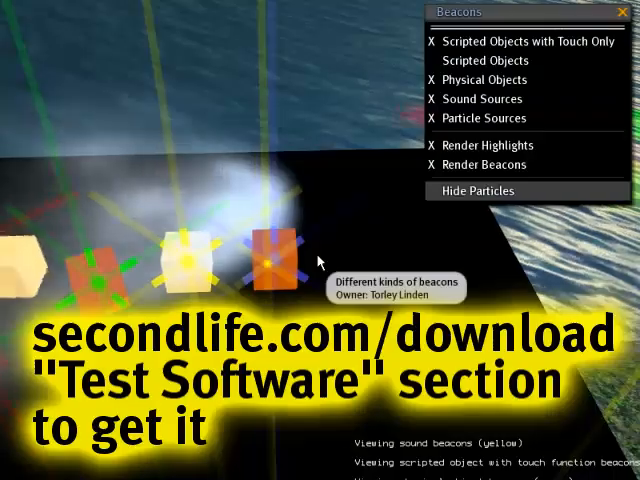
pyautogui.click(30, 8)
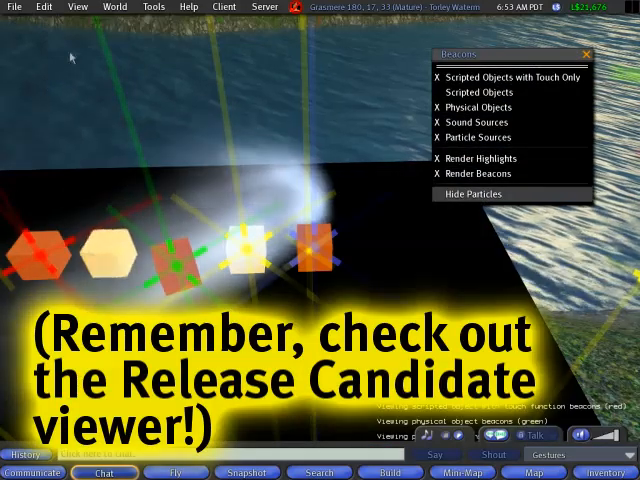
pyautogui.click(76, 8)
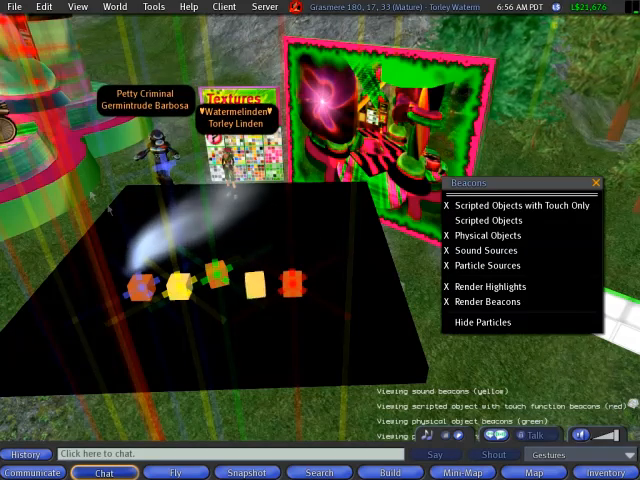
# Say 'Hi' in chat, enable Render Beacons and toggle Render Highlights off and back on.
pyautogui.write('Hi')
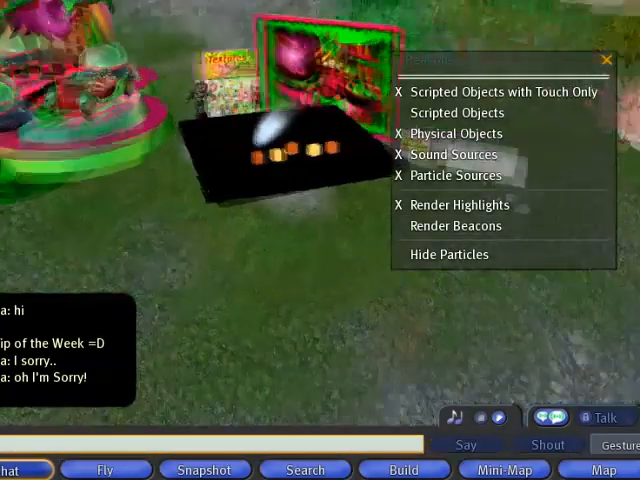
pyautogui.click(456, 224)
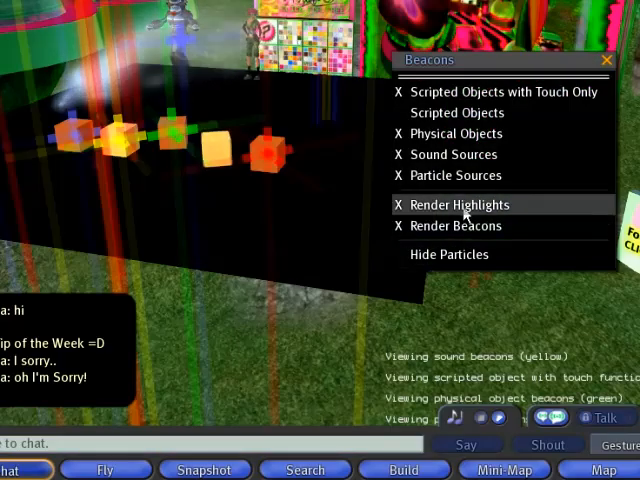
pyautogui.click(460, 204)
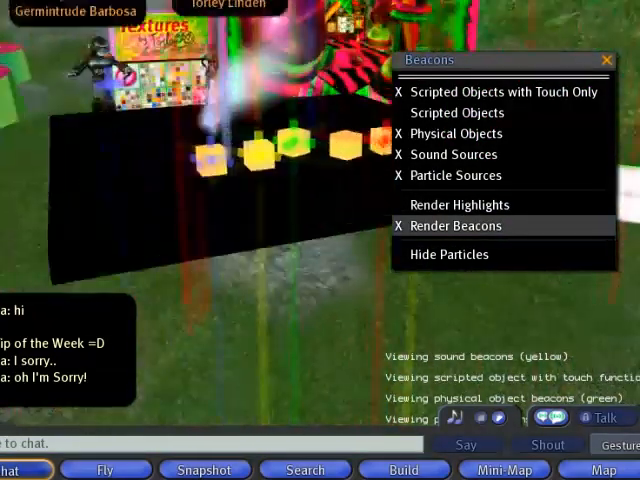
pyautogui.click(458, 204)
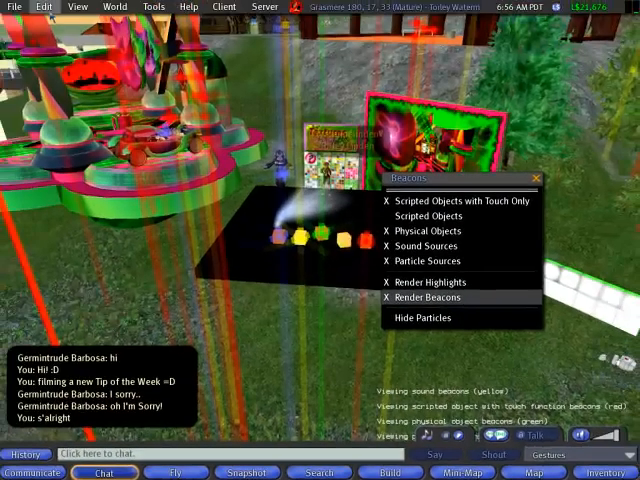
# Check Debug Beacon Line Width (10) in Adv. Graphics preferences and close with OK.
pyautogui.click(44, 6)
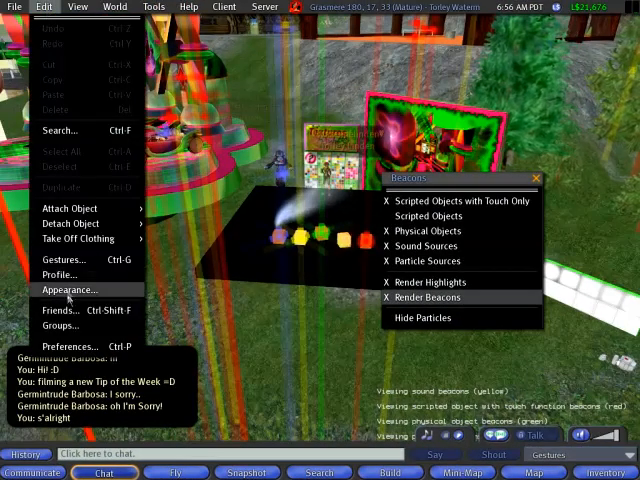
pyautogui.click(64, 344)
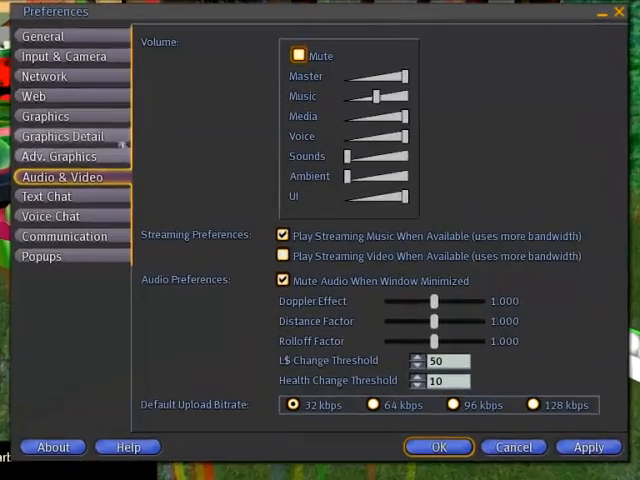
pyautogui.click(60, 156)
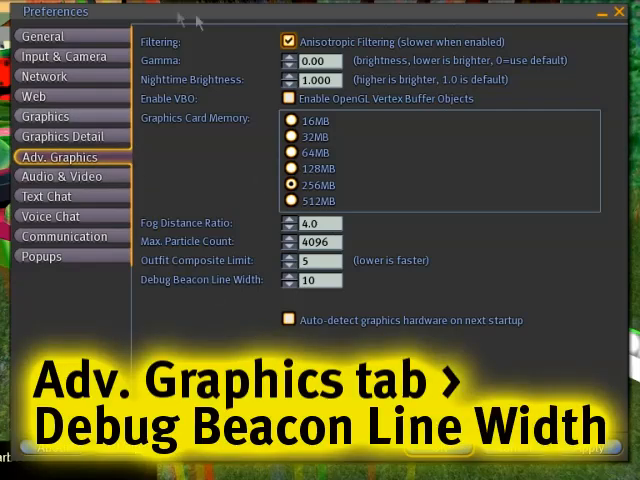
pyautogui.moveTo(220, 20)
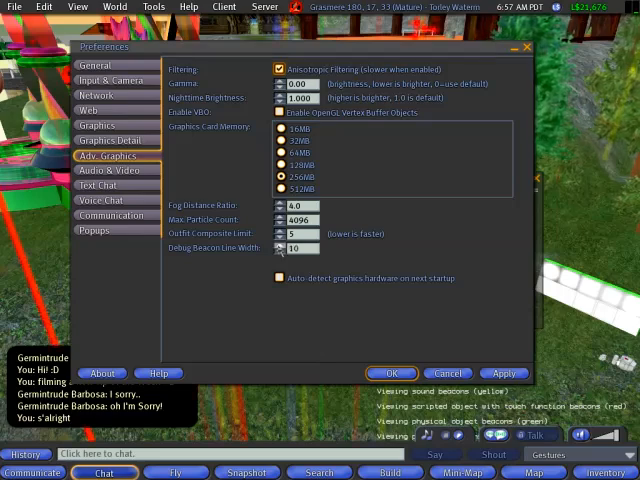
pyautogui.click(280, 244)
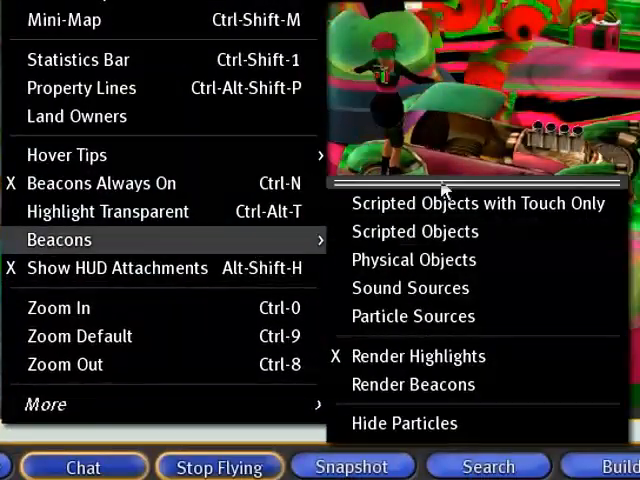
# Float the Beacons panel and enable Render Beacons and Particle Sources beacons.
pyautogui.click(58, 240)
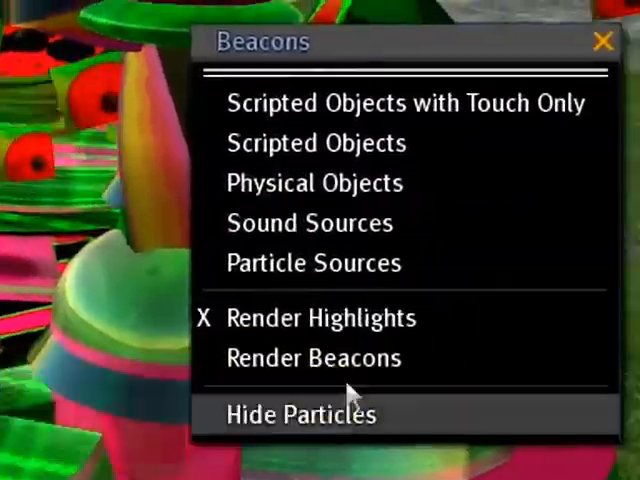
pyautogui.click(312, 358)
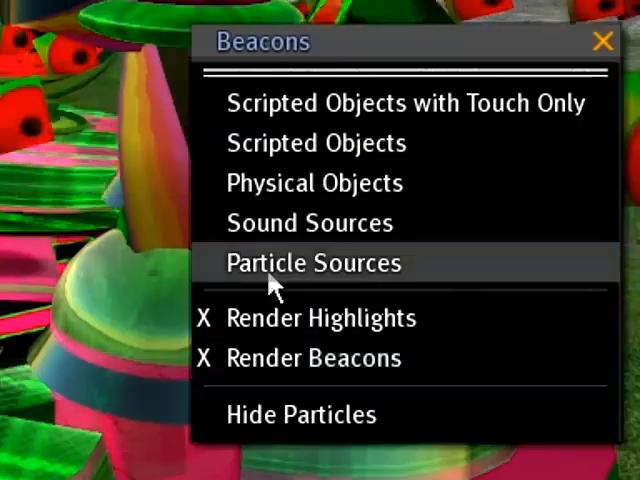
pyautogui.click(314, 262)
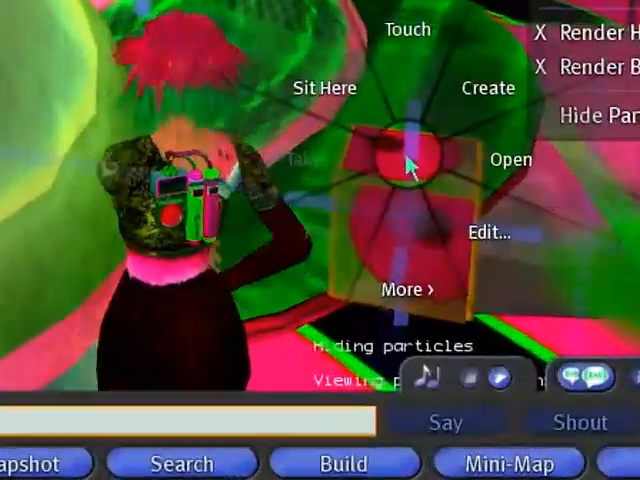
# Return the object to Lost and Found via its pie menu and write 'Hello! :D' in chat.
pyautogui.click(402, 292)
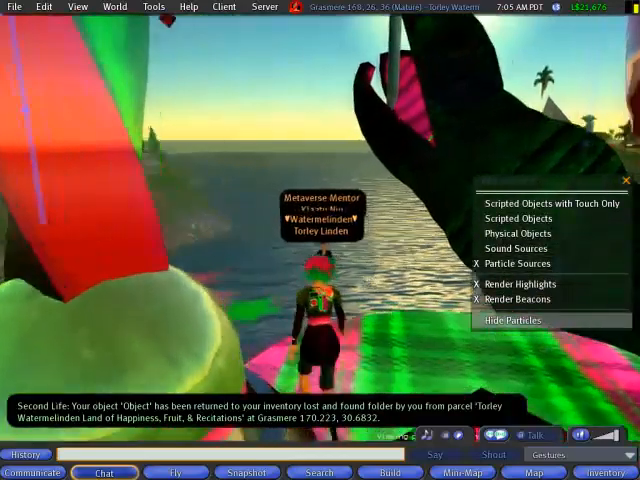
pyautogui.write('Hello! :D')
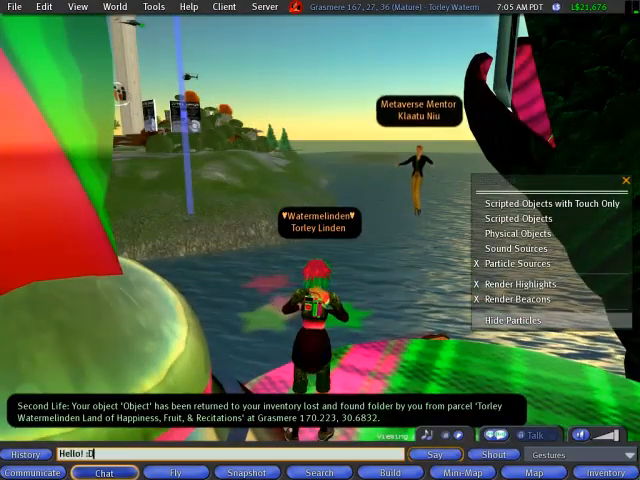